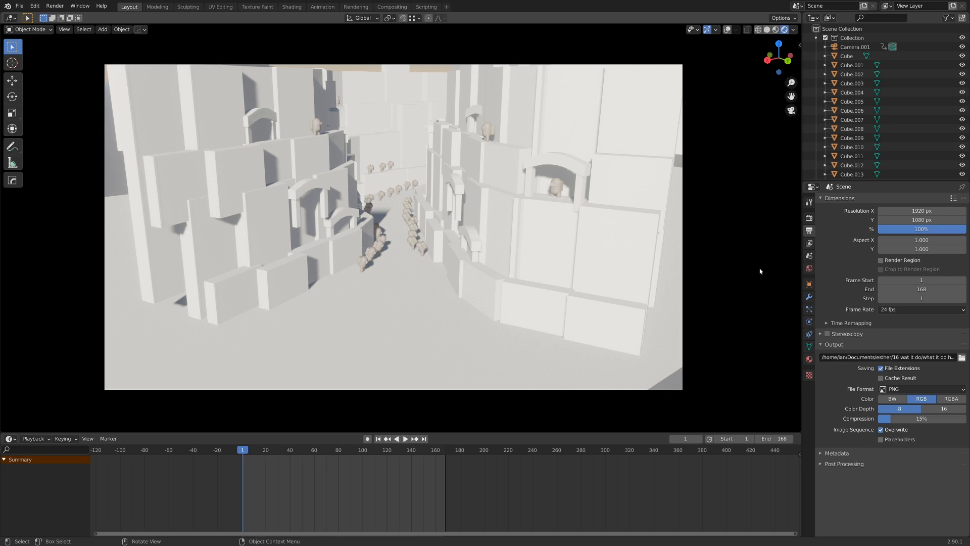
mouse_move(597, 301)
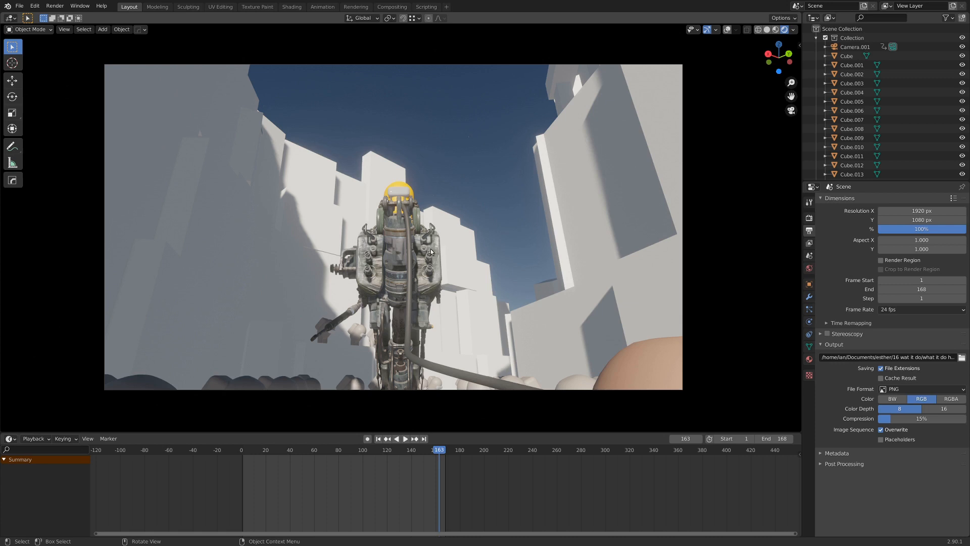
mouse_move(311, 274)
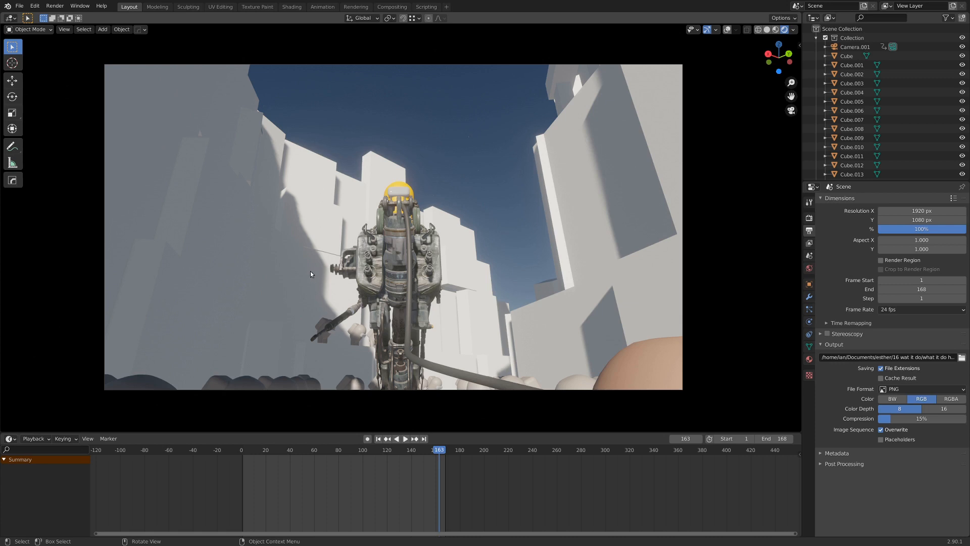
mouse_move(704, 217)
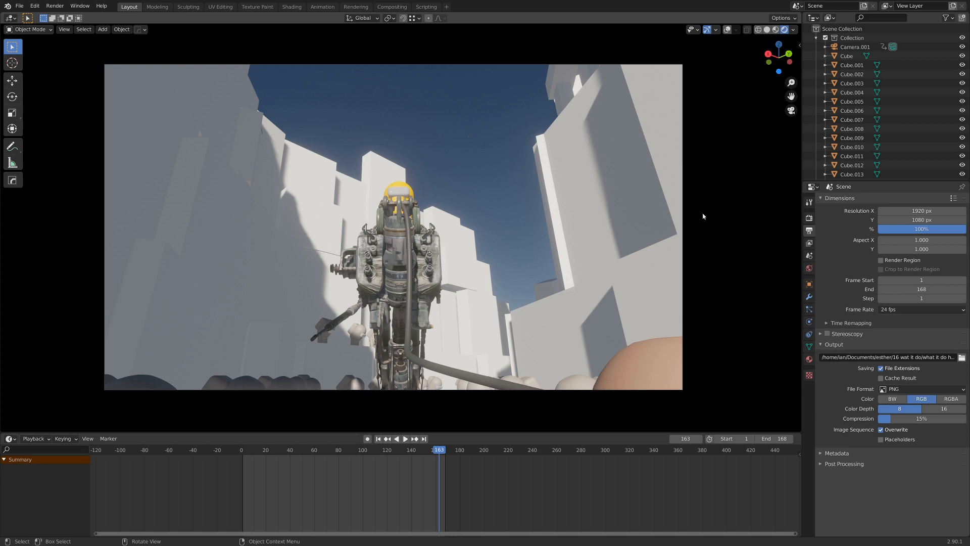
mouse_move(613, 230)
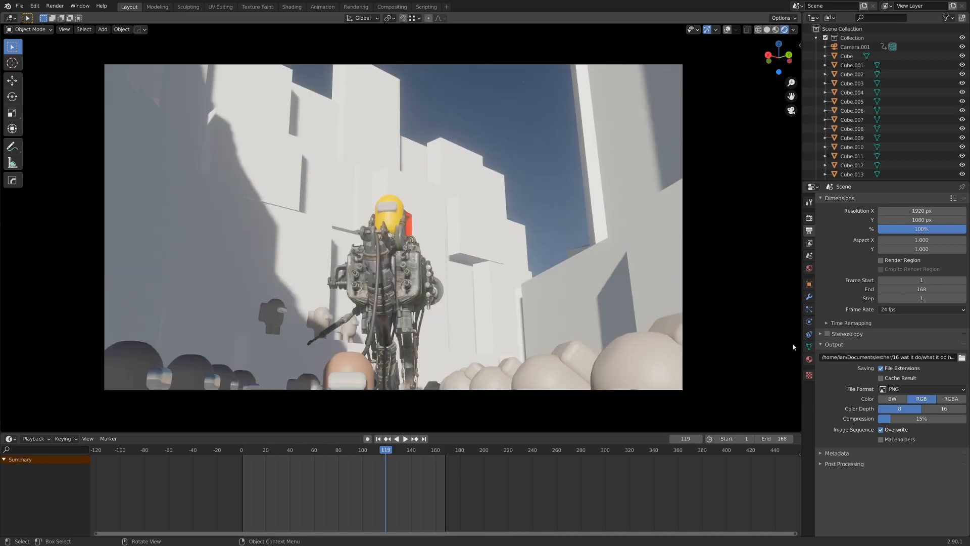
mouse_move(648, 350)
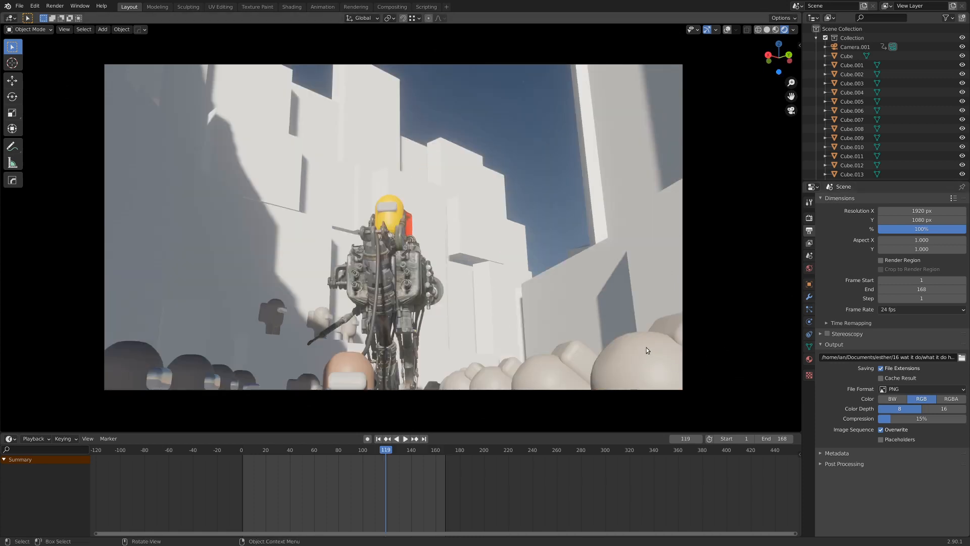
Step: Review the output file formats and keep PNG as the render format
click(922, 388)
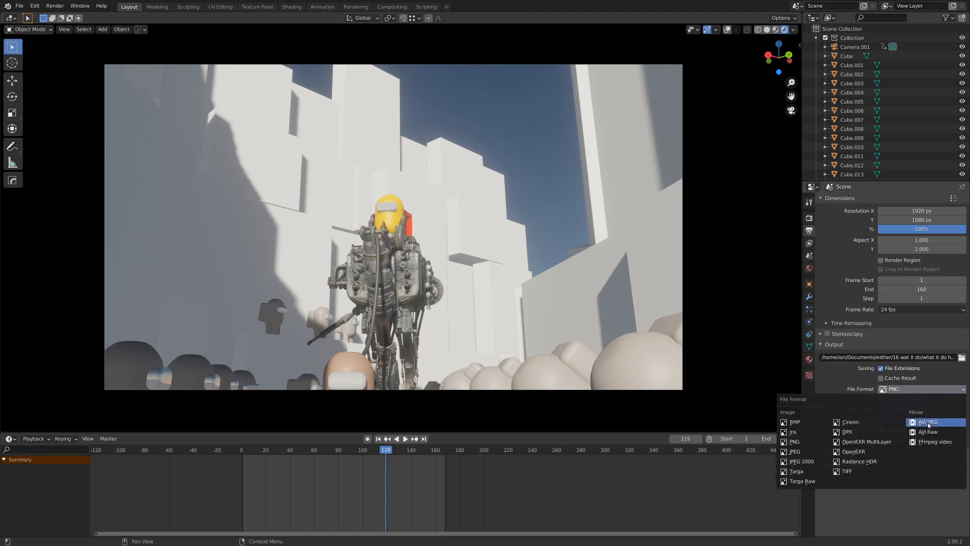
mouse_move(926, 423)
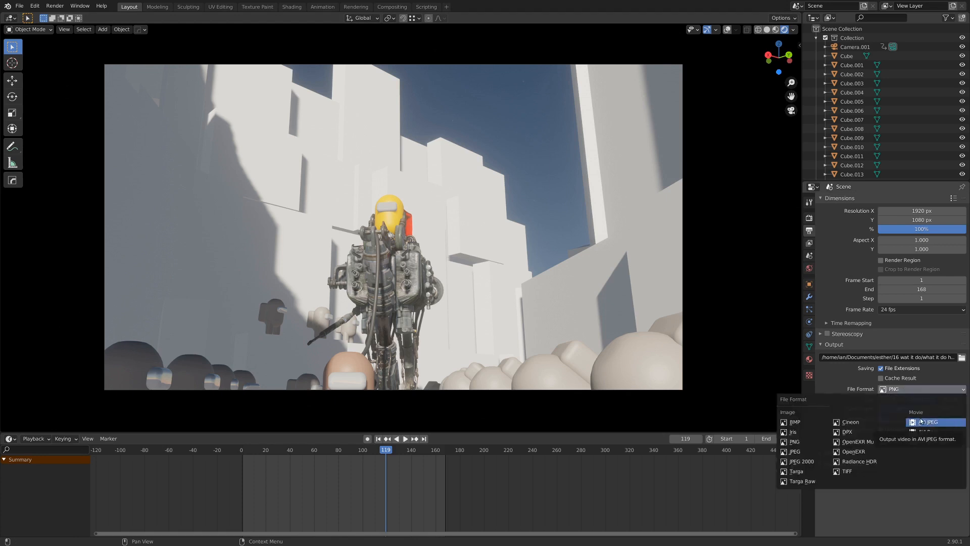
click(794, 439)
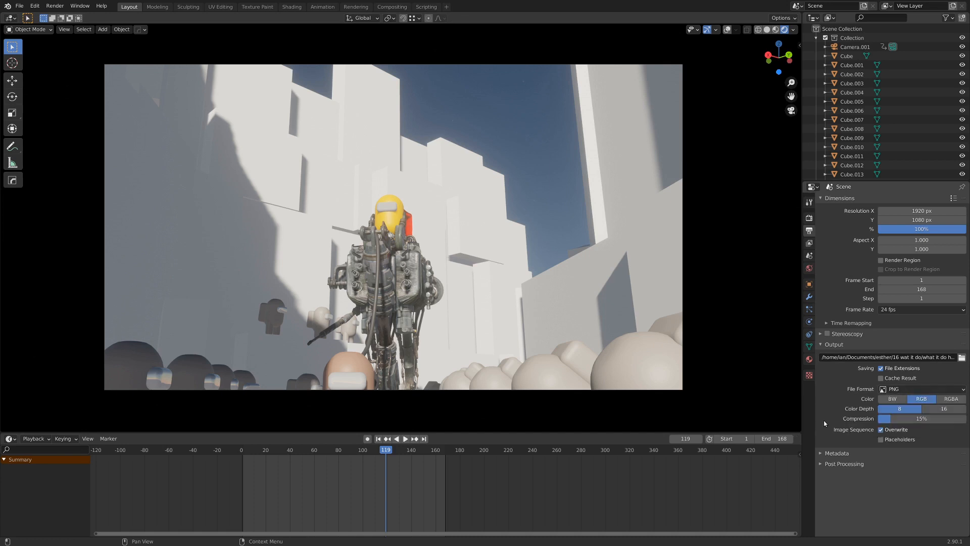
mouse_move(962, 358)
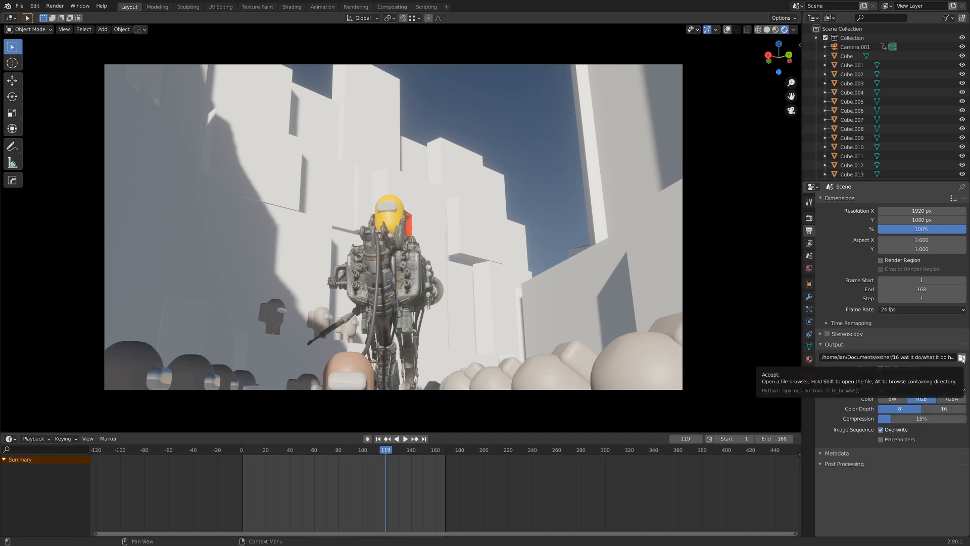
Step: Point the render output to a file named 'what it do hayman' inside the WHAT IT DO folder
click(962, 357)
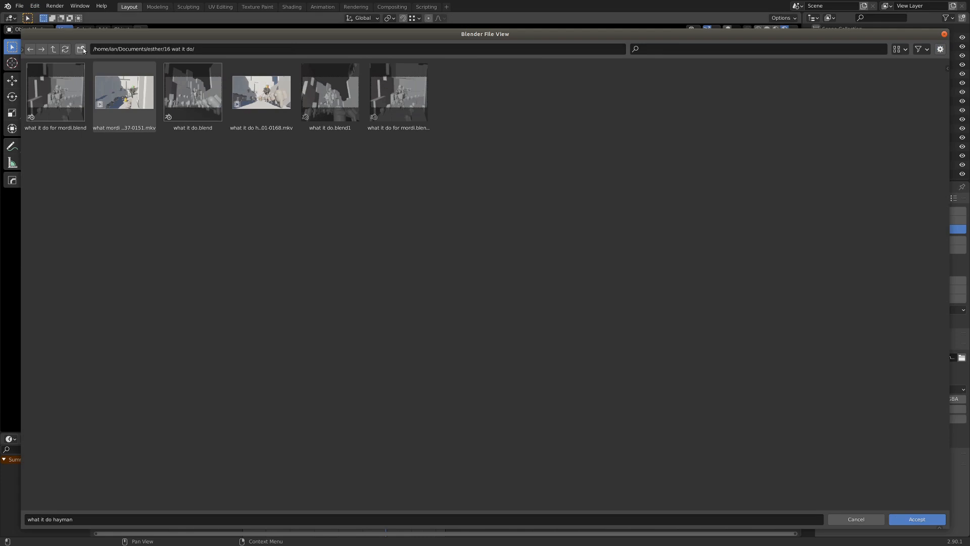
click(81, 48)
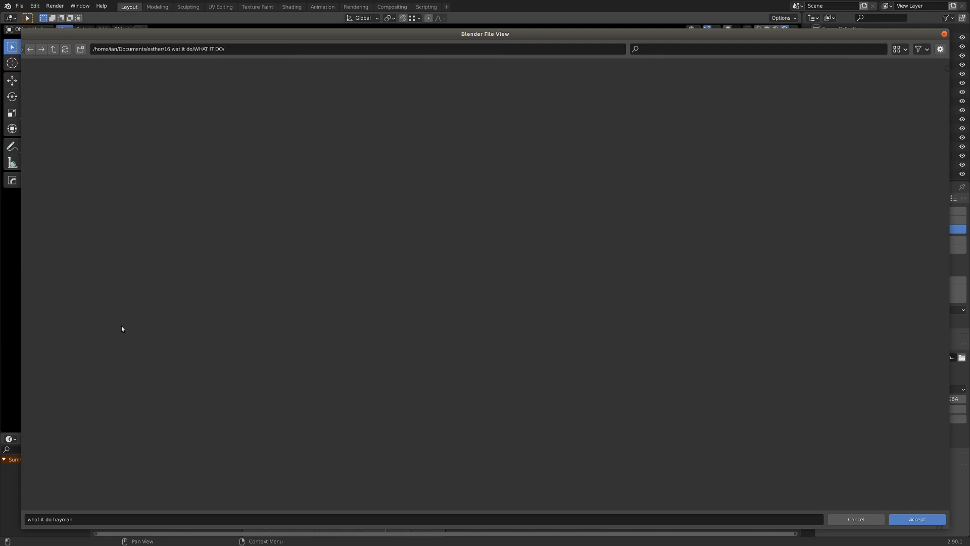
click(53, 520)
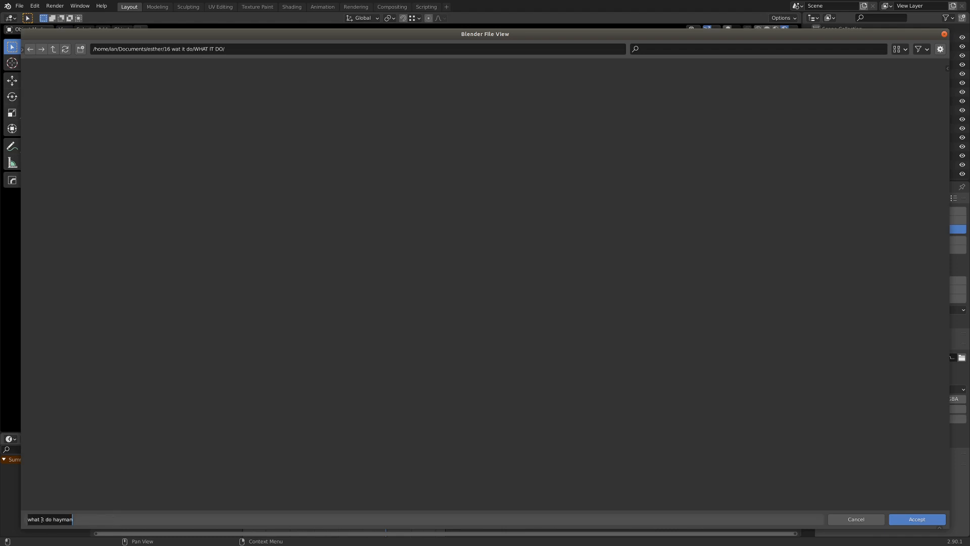
mouse_move(509, 129)
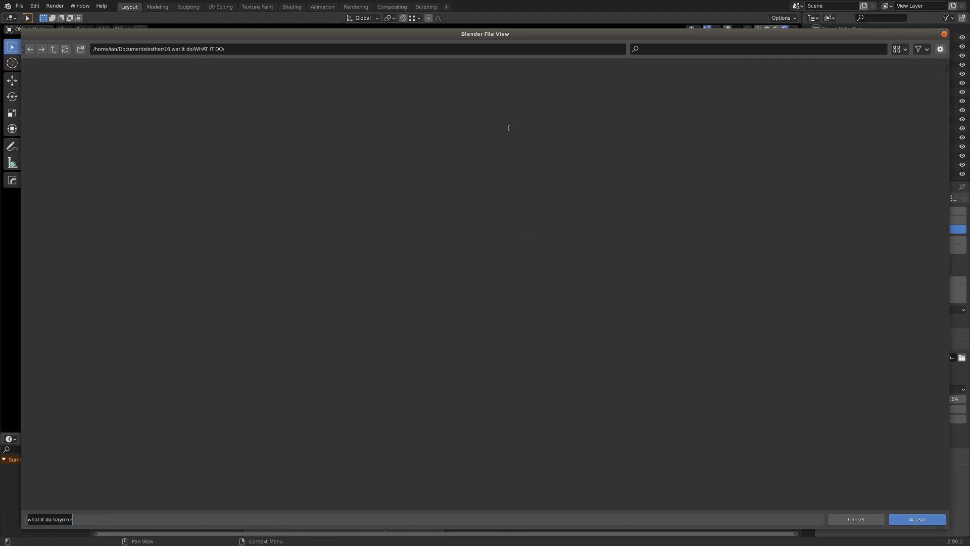
mouse_move(357, 323)
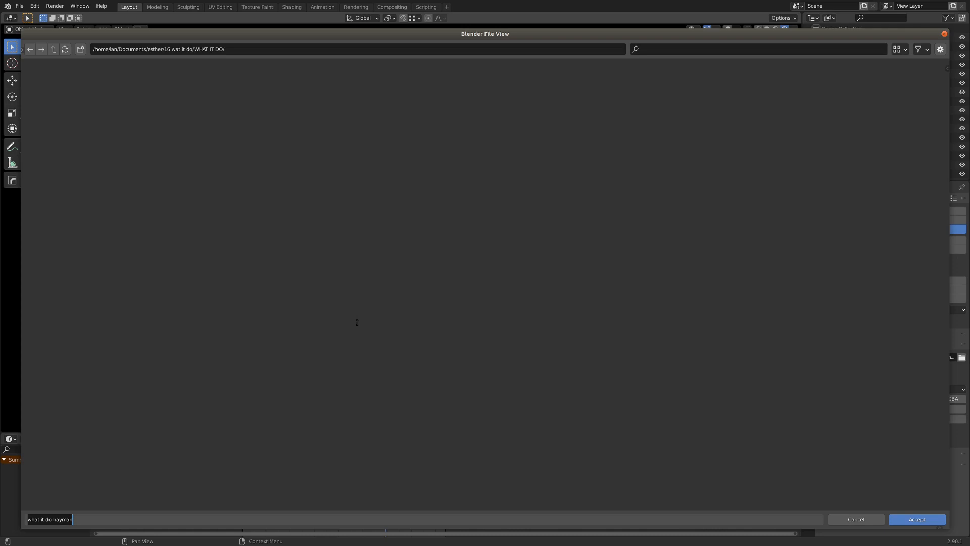
click(918, 520)
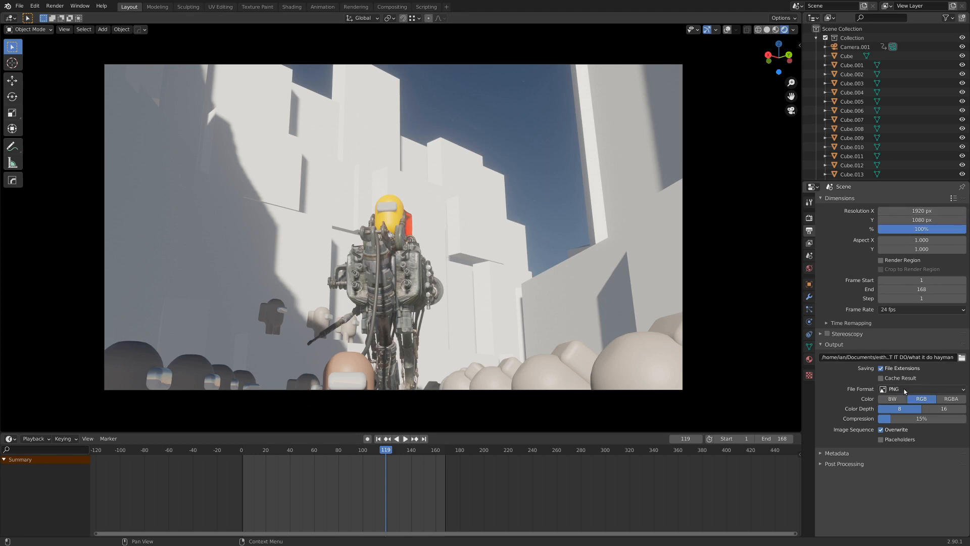
mouse_move(53, 7)
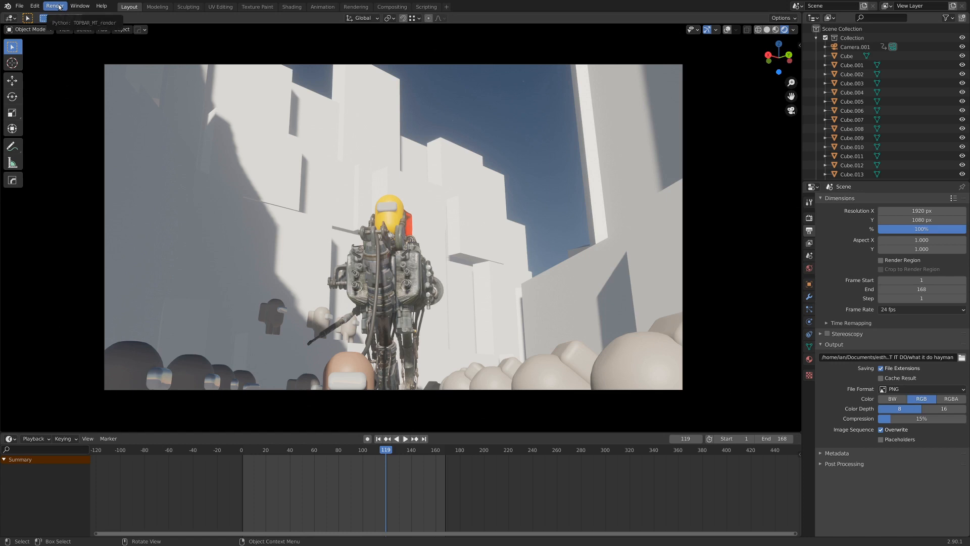
Step: Render the whole animation out as the PNG image sequence
click(55, 5)
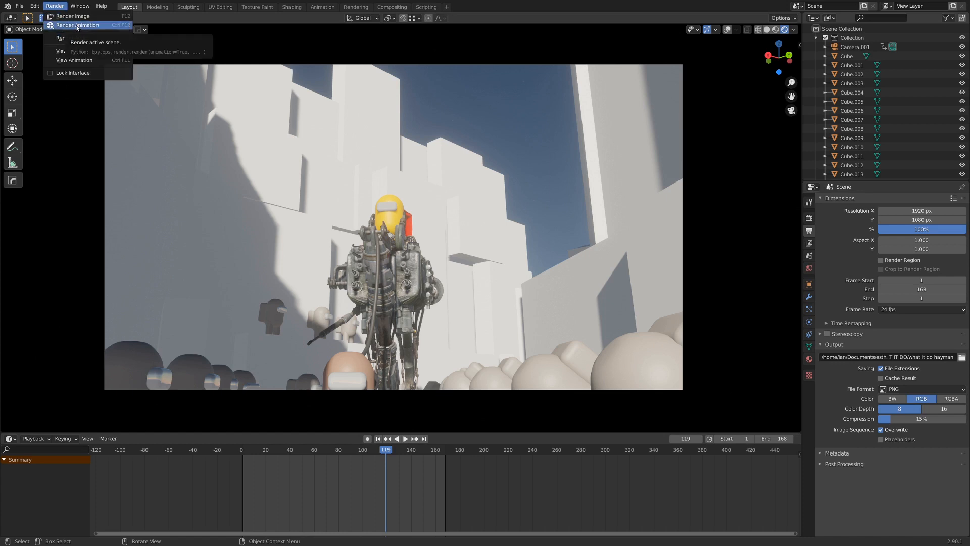
click(81, 25)
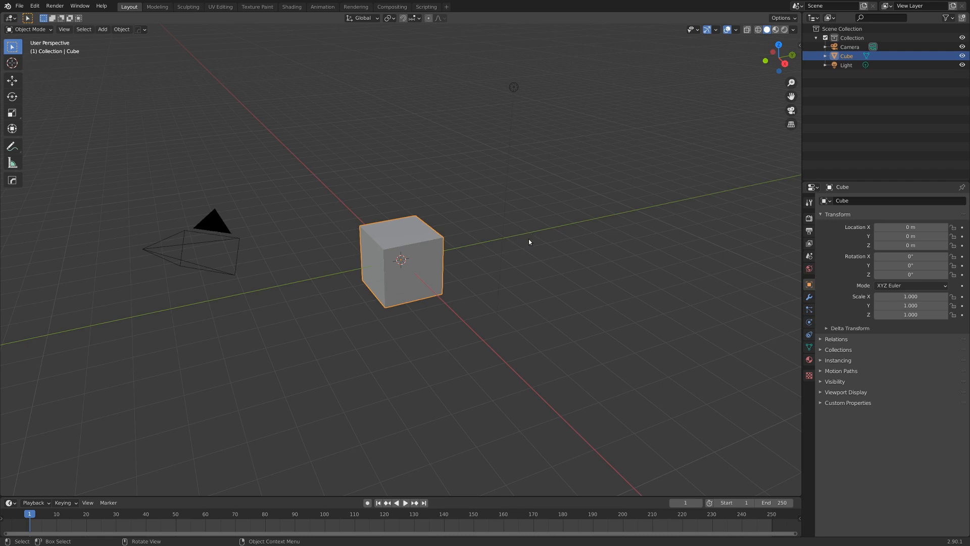
mouse_move(653, 410)
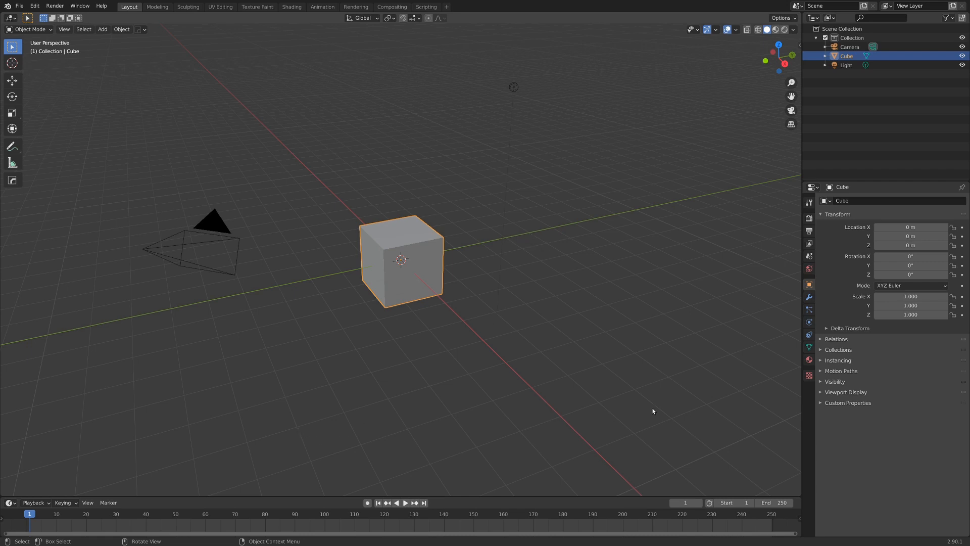
mouse_move(469, 376)
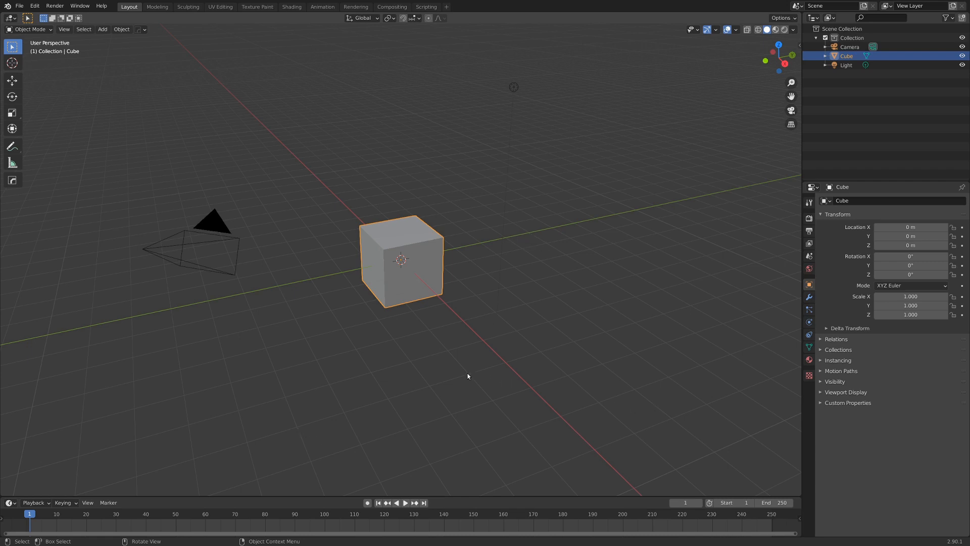
mouse_move(342, 310)
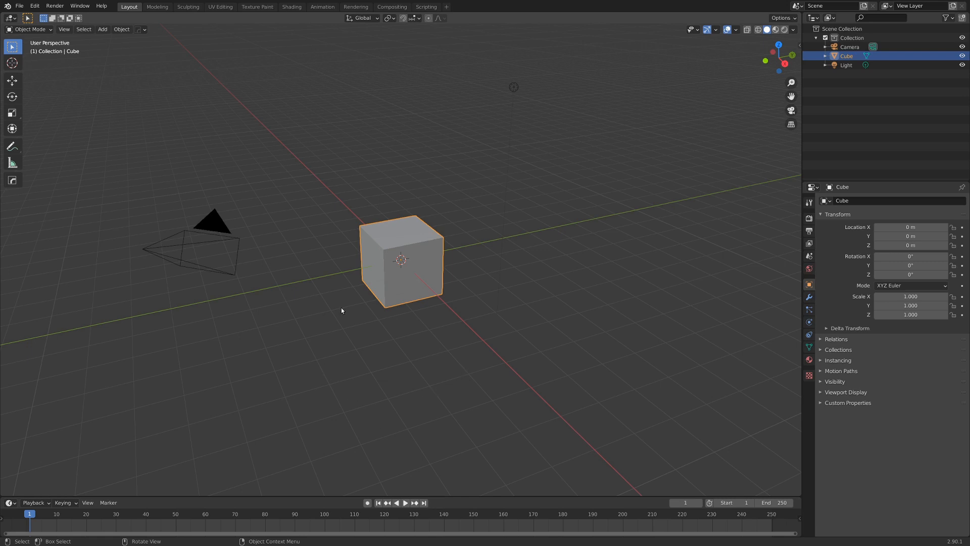
Step: Switch to the Video Editing workspace with the rendered clips and music track
click(135, 6)
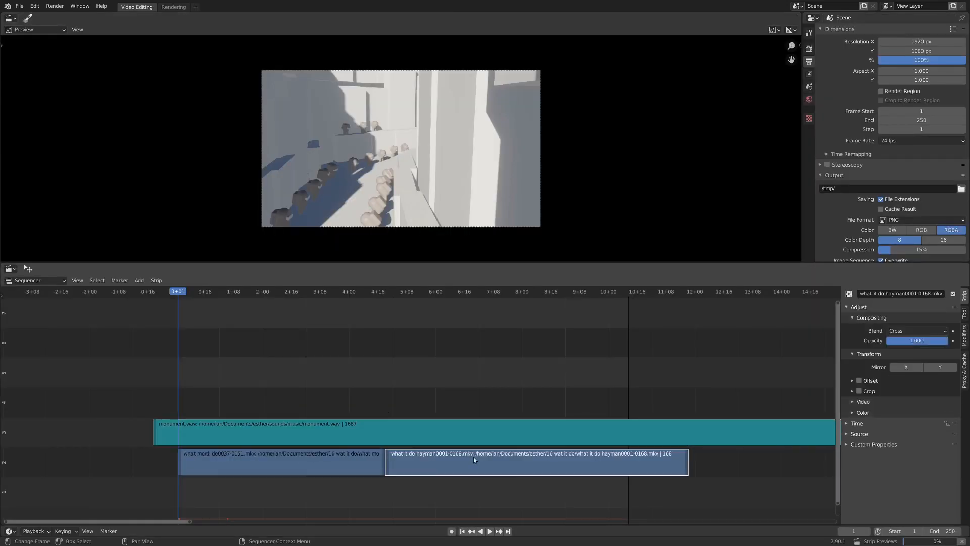
mouse_move(416, 376)
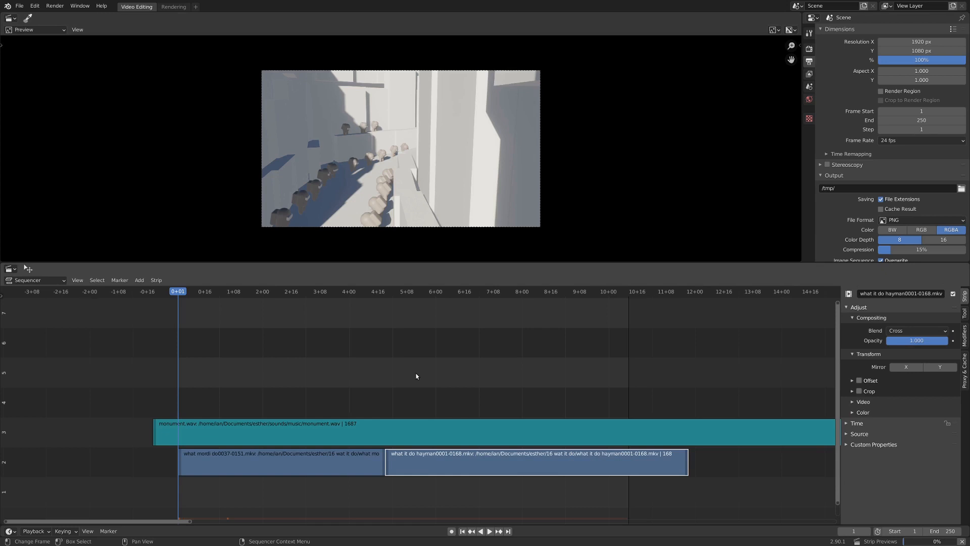
mouse_move(348, 267)
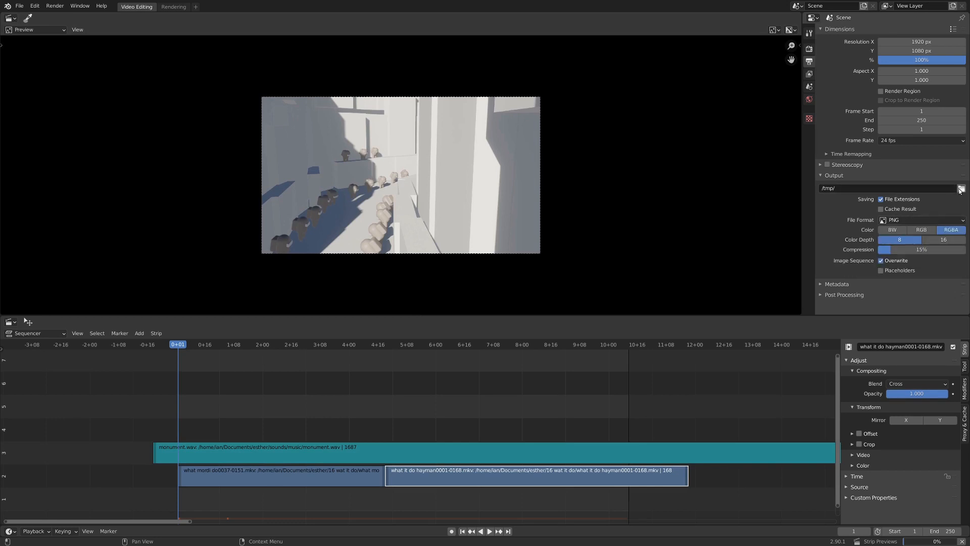
mouse_move(961, 189)
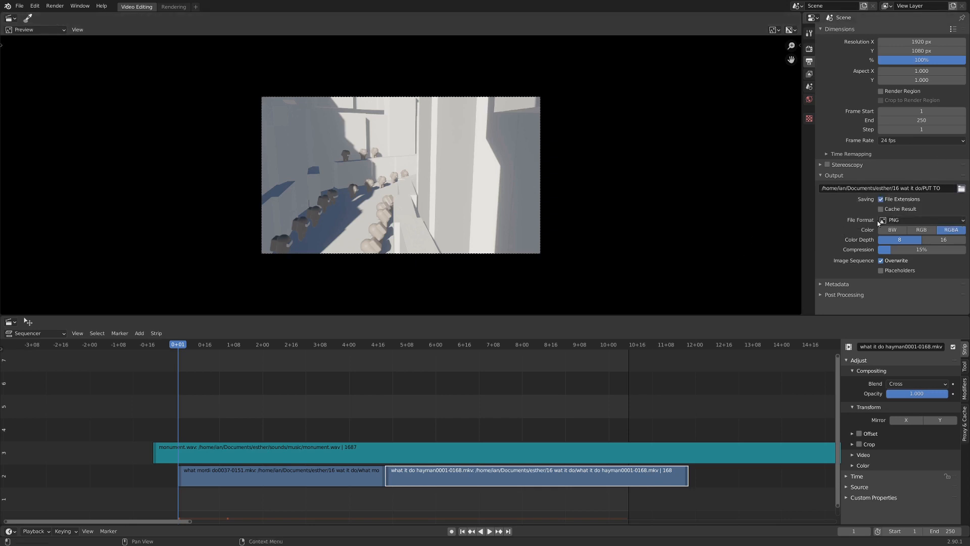
mouse_move(896, 220)
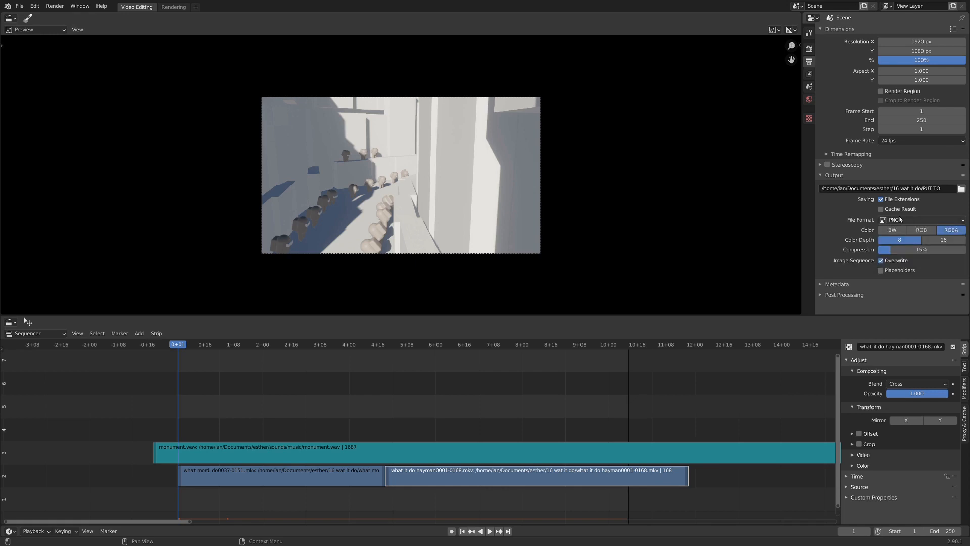
Step: Change the sequencer output file format from PNG to FFmpeg video
click(922, 220)
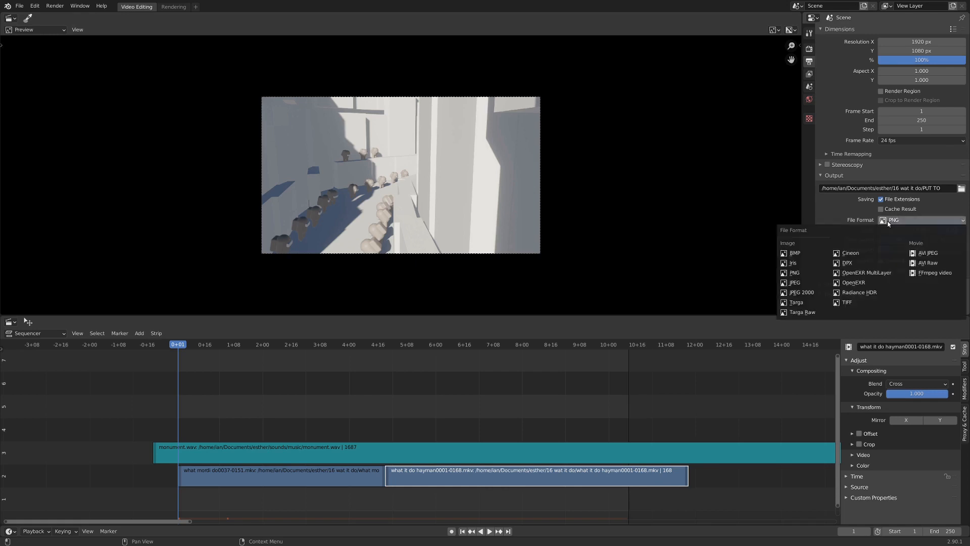
mouse_move(851, 252)
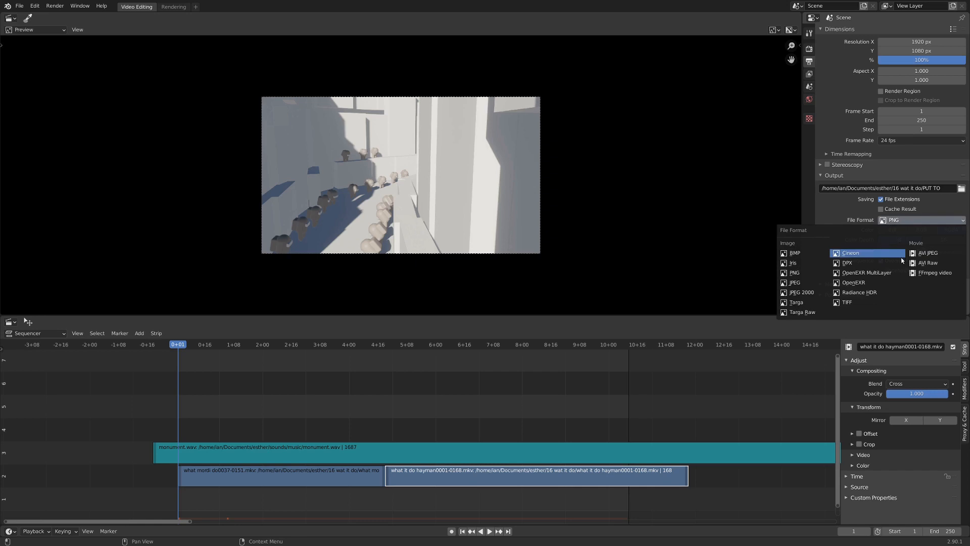
mouse_move(939, 273)
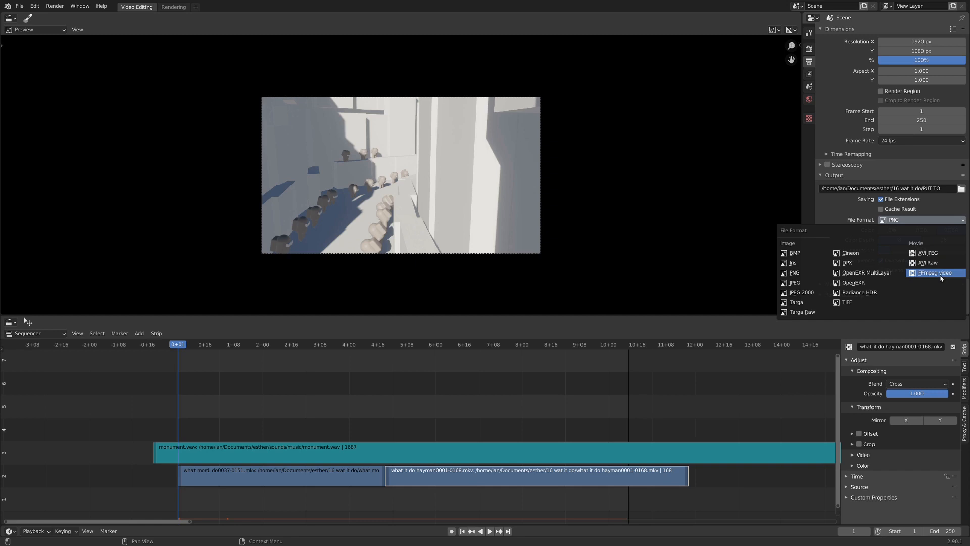
mouse_move(931, 252)
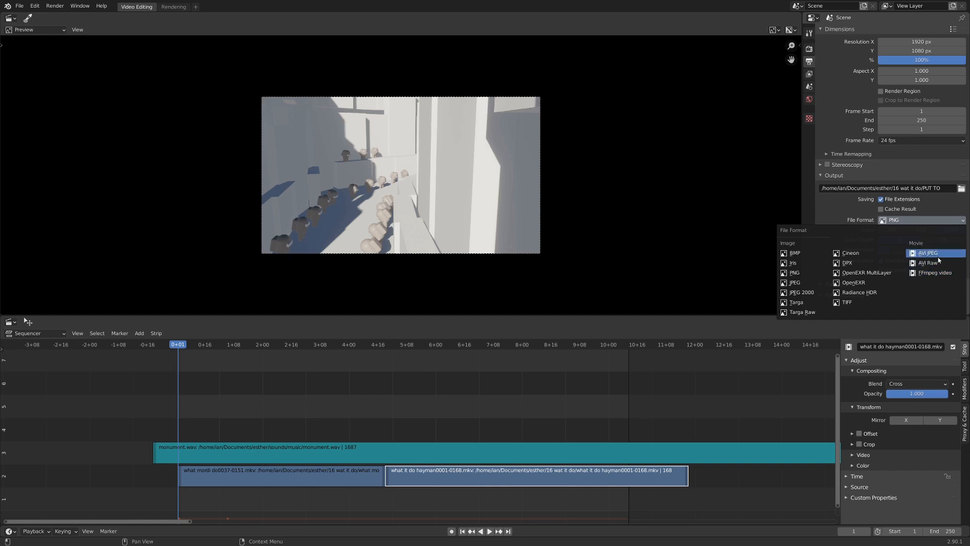
mouse_move(935, 273)
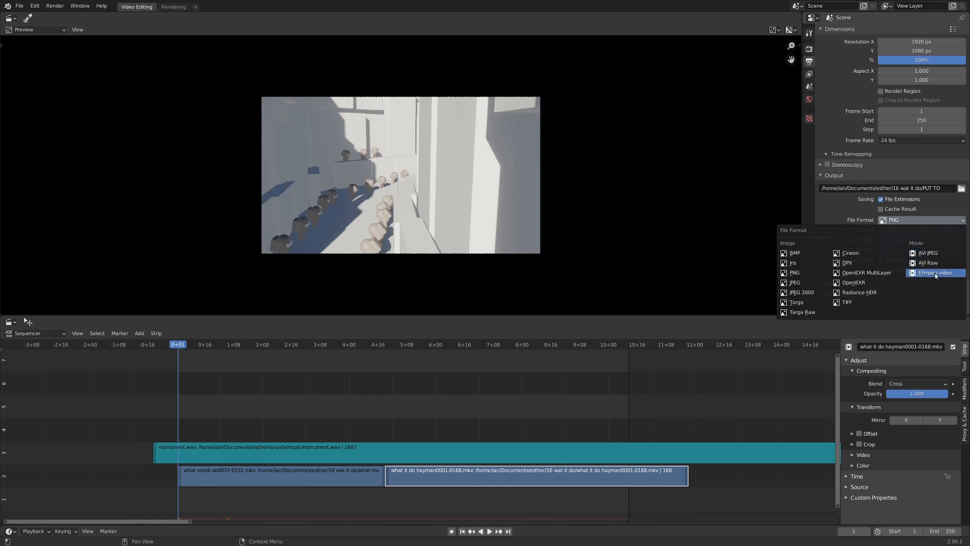
mouse_move(935, 273)
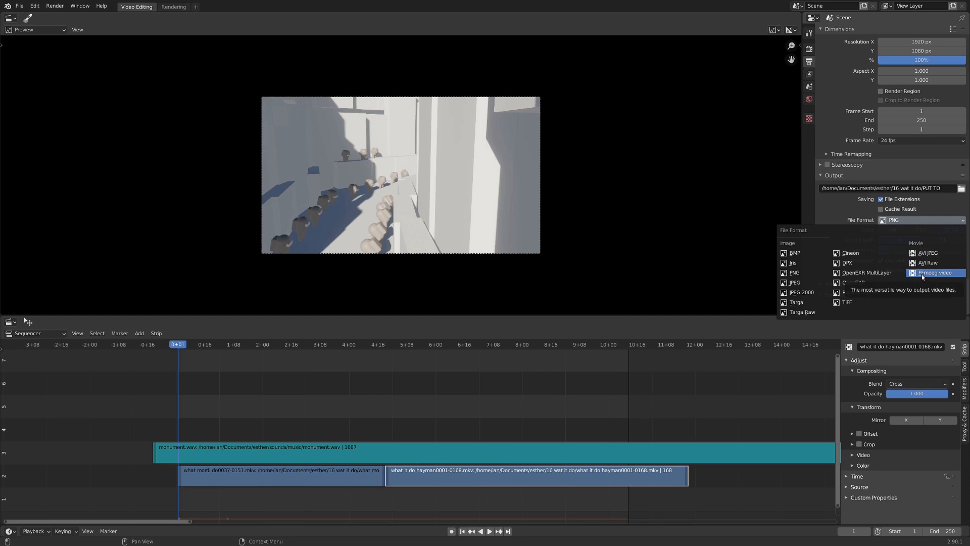
click(935, 273)
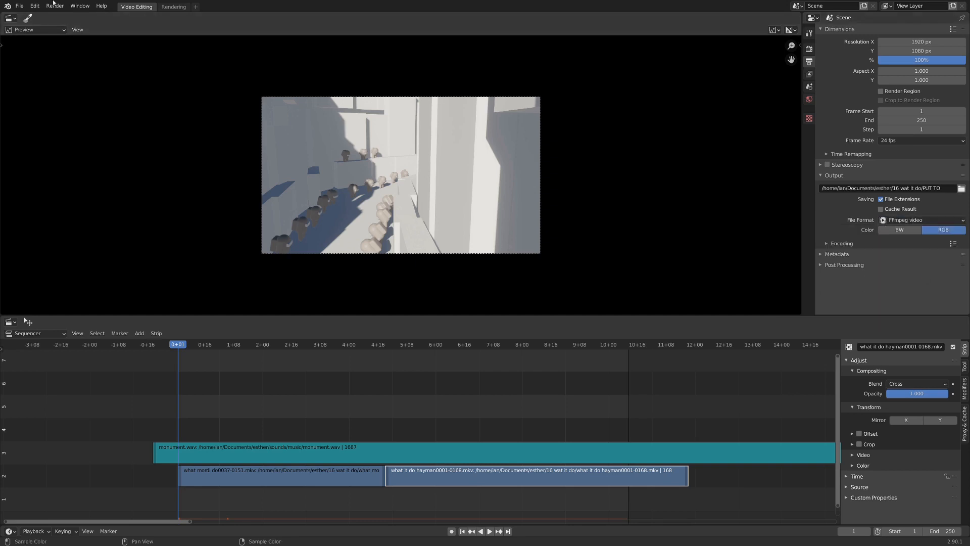
mouse_move(770, 243)
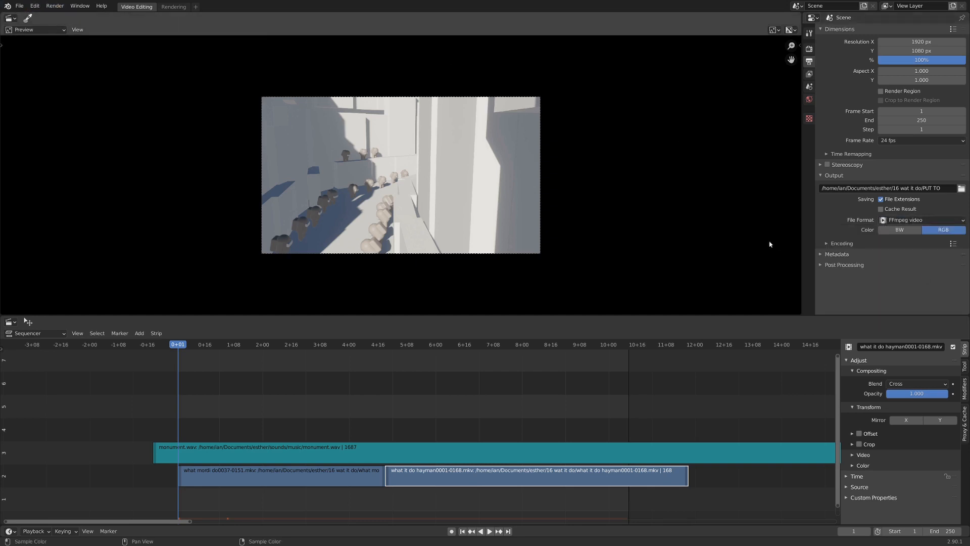
Step: Set the FFmpeg encoding to use the MP3 audio codec alongside H.264 video
click(826, 242)
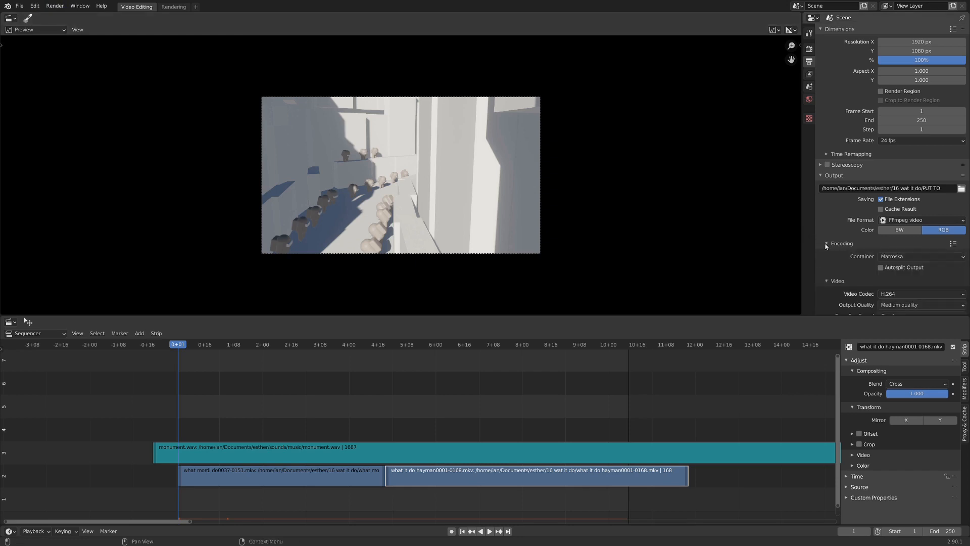
scroll(down, 3)
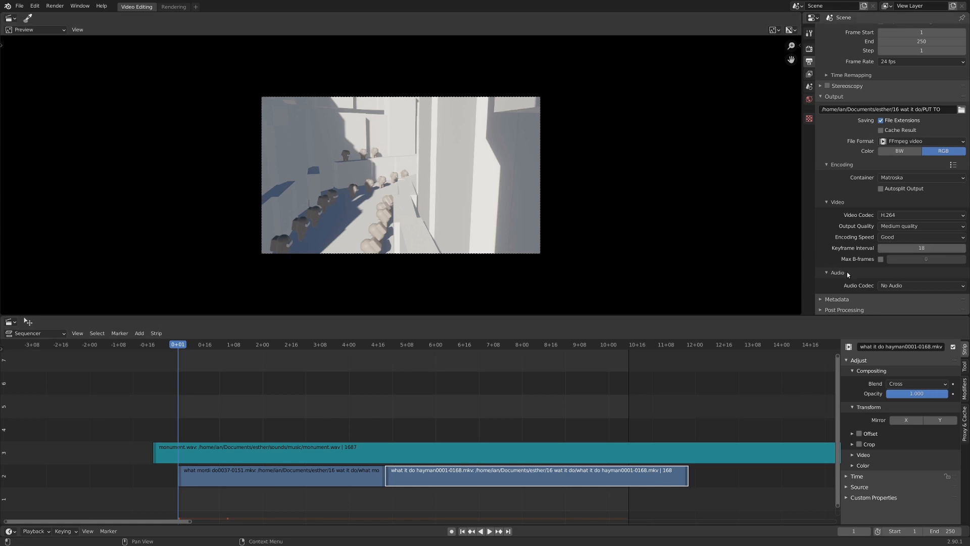
mouse_move(914, 286)
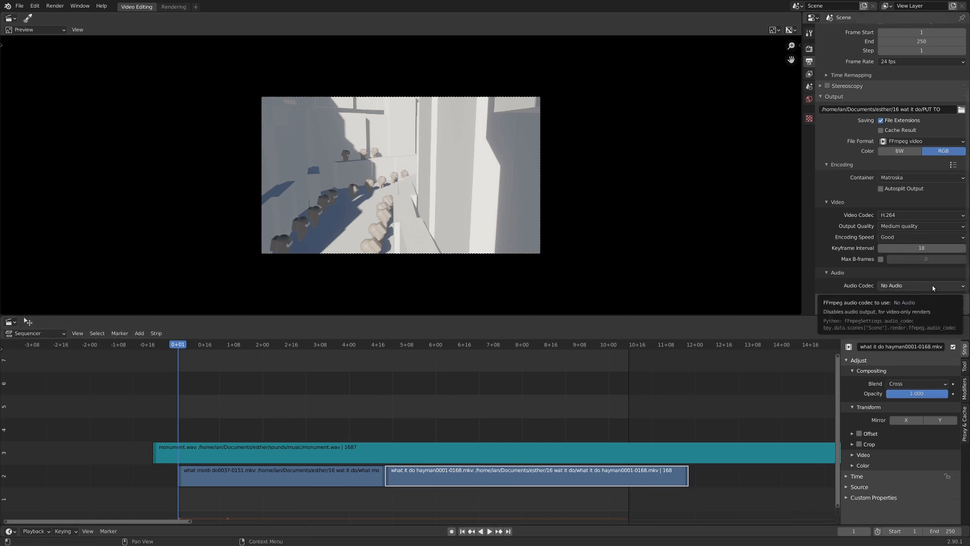
click(922, 285)
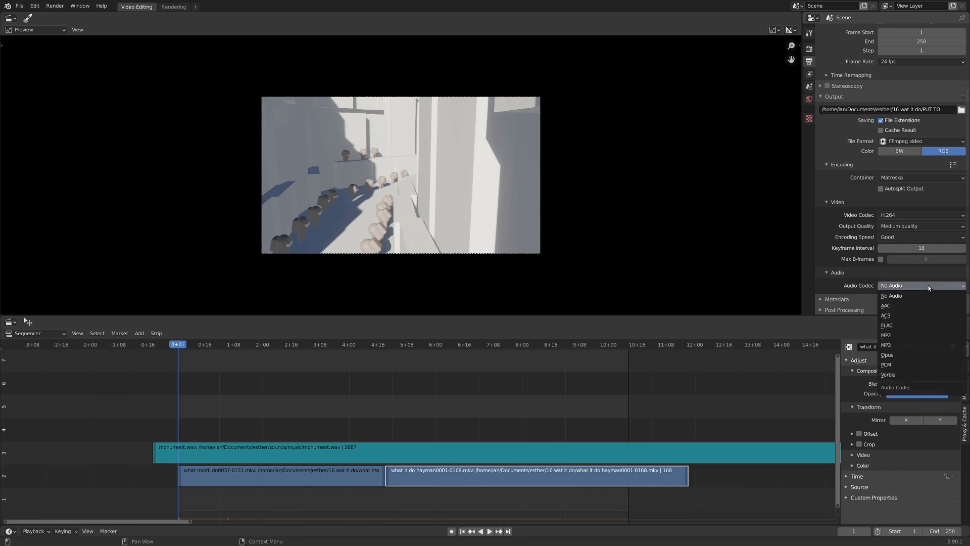
click(886, 346)
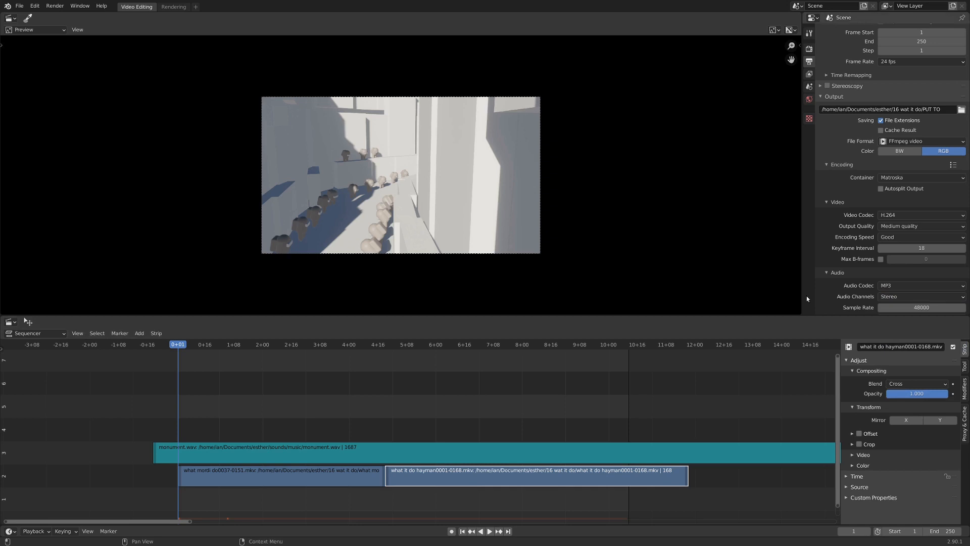
click(55, 6)
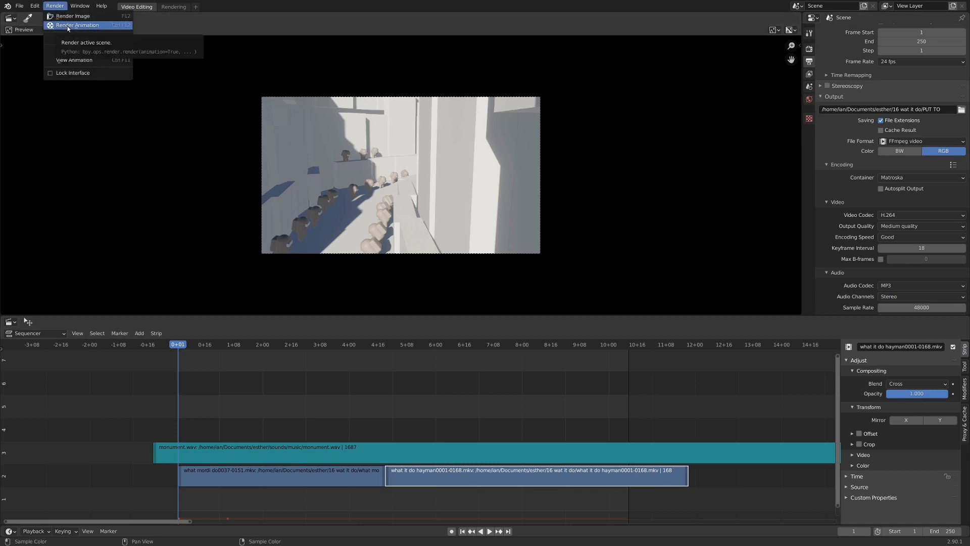
Step: Start rendering the sequencer edit so the playhead advances to about frame 24
click(75, 25)
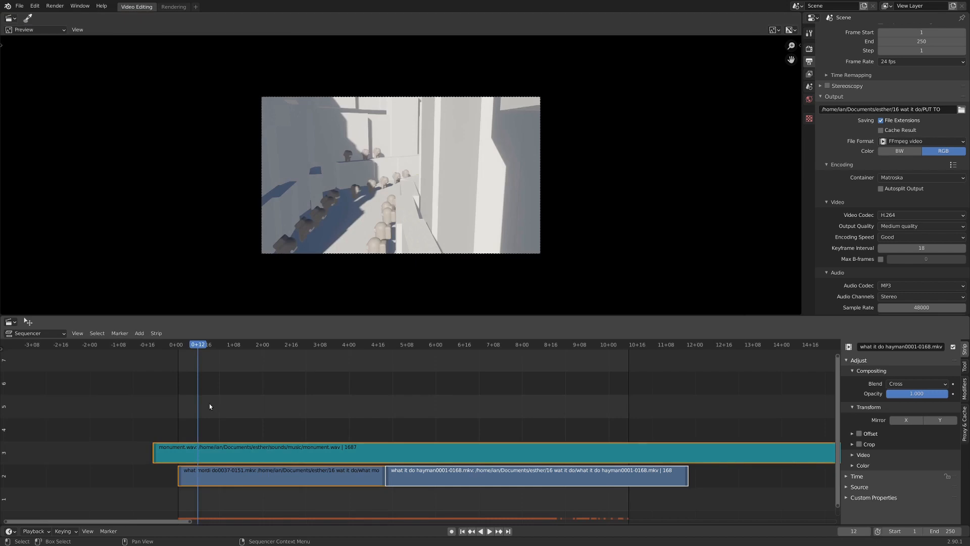
click(219, 344)
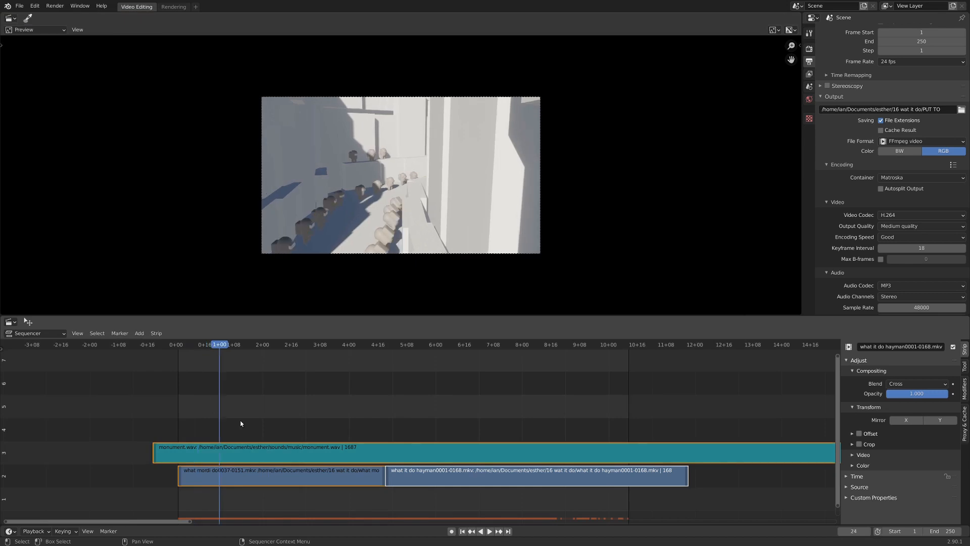